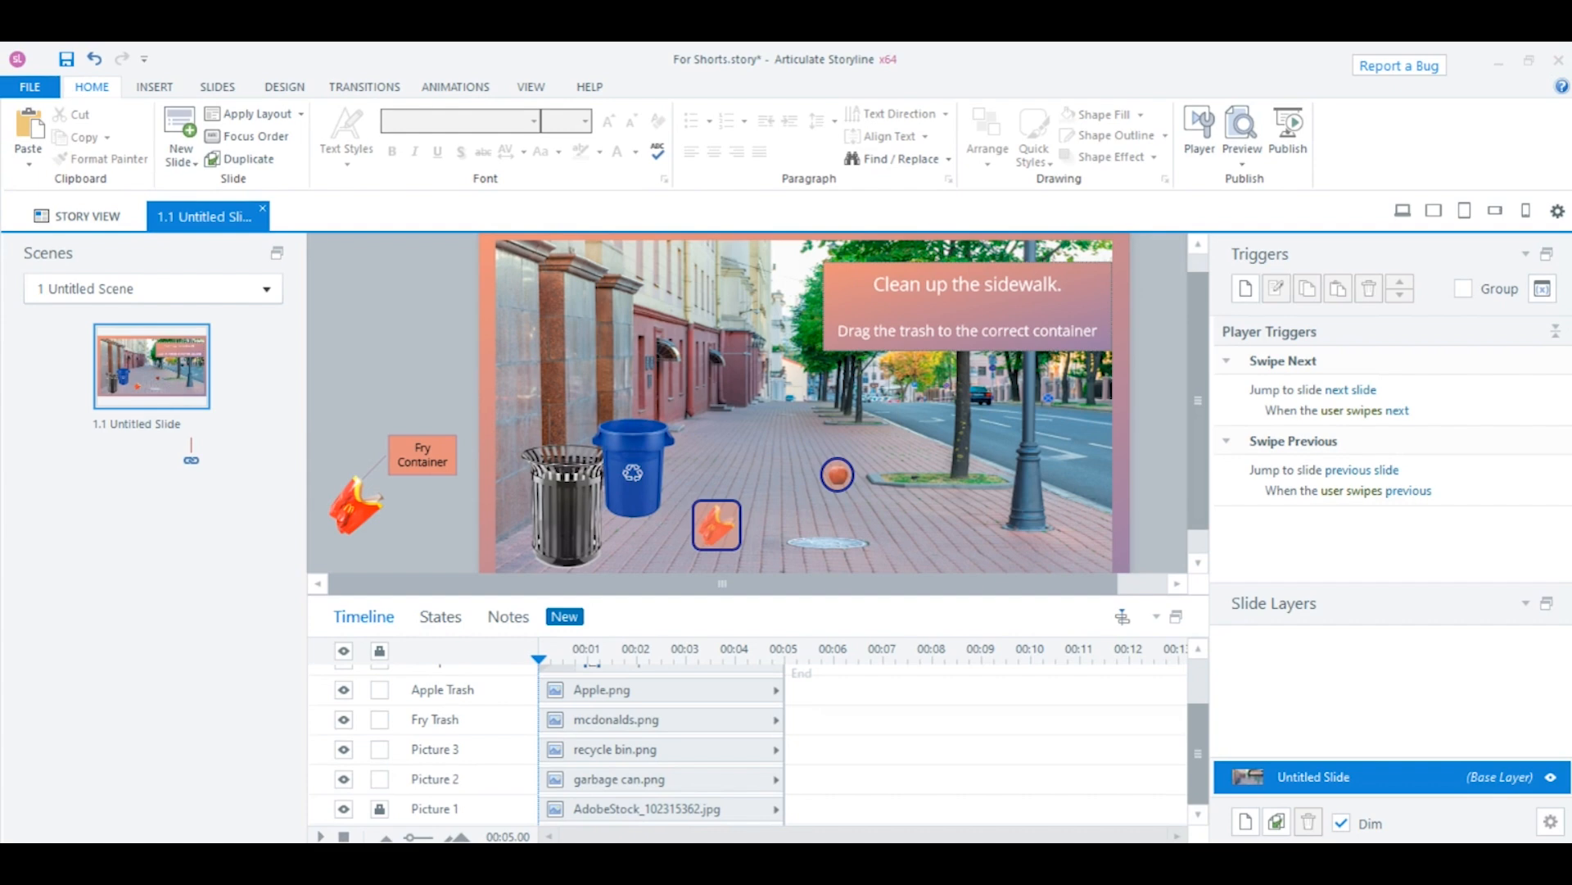
Select the fry trash image on the sidewalk slide and show its States panel
{"action": "left_click", "coordinate": [634, 471]}
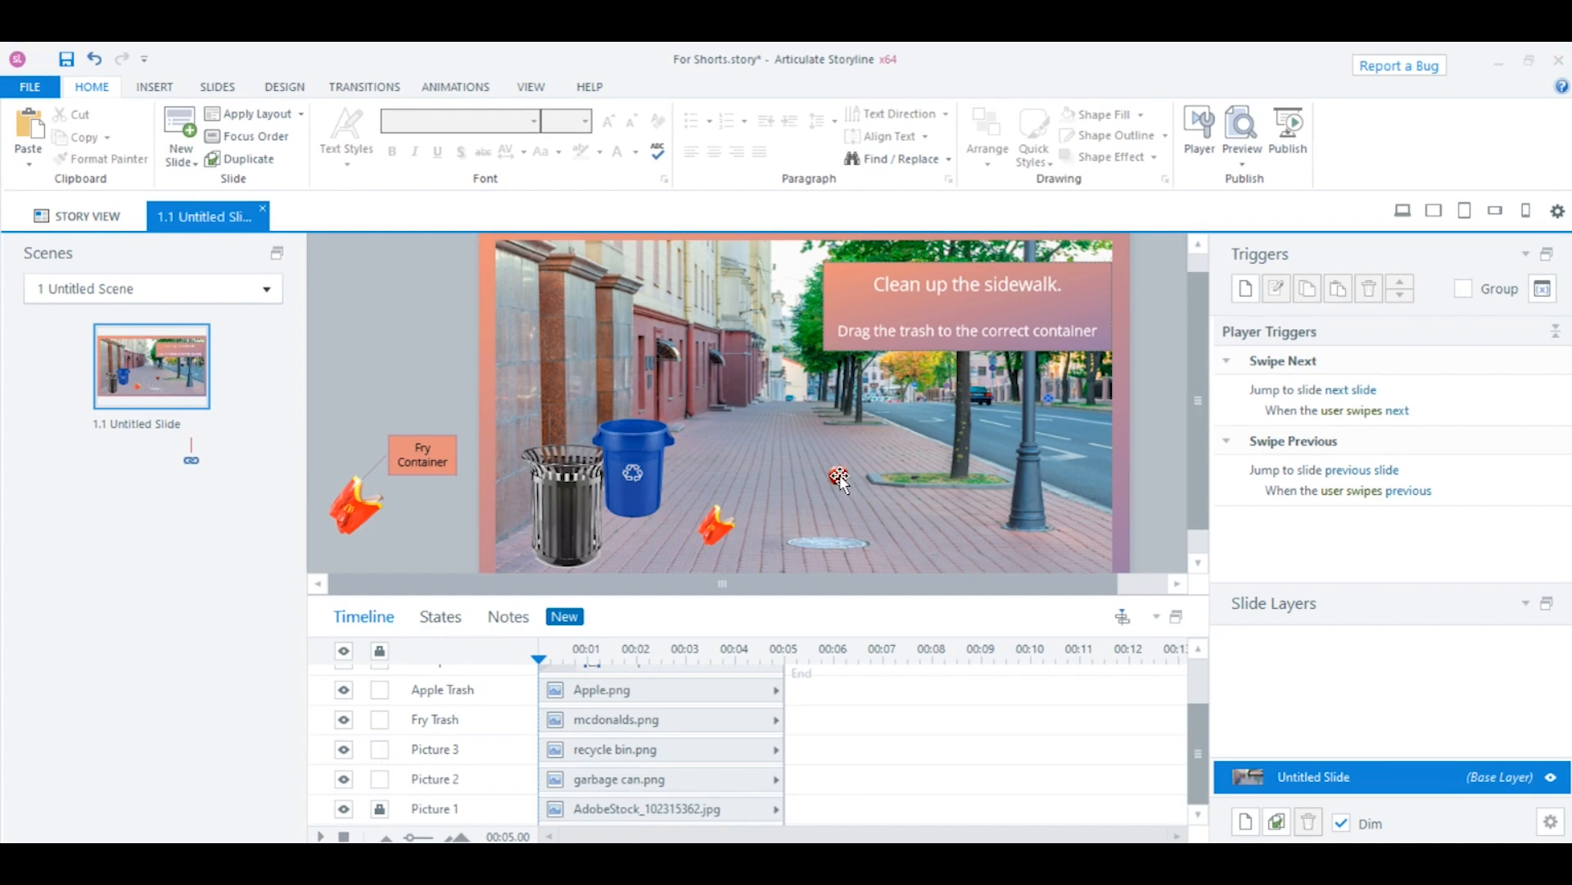
{"action": "left_click", "coordinate": [837, 473]}
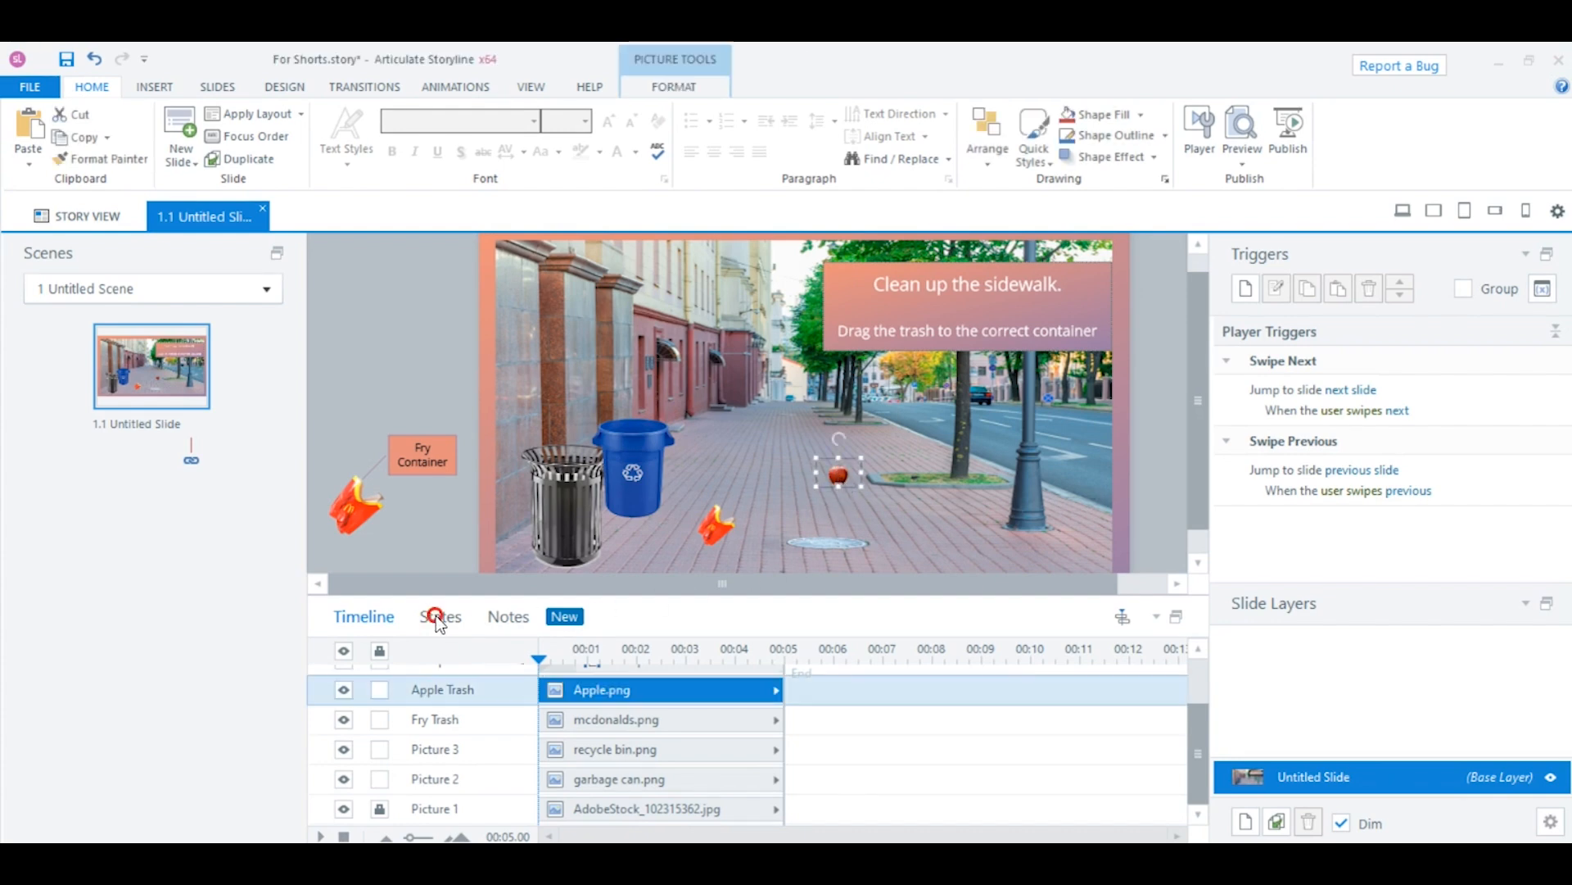
{"action": "left_click", "coordinate": [441, 616]}
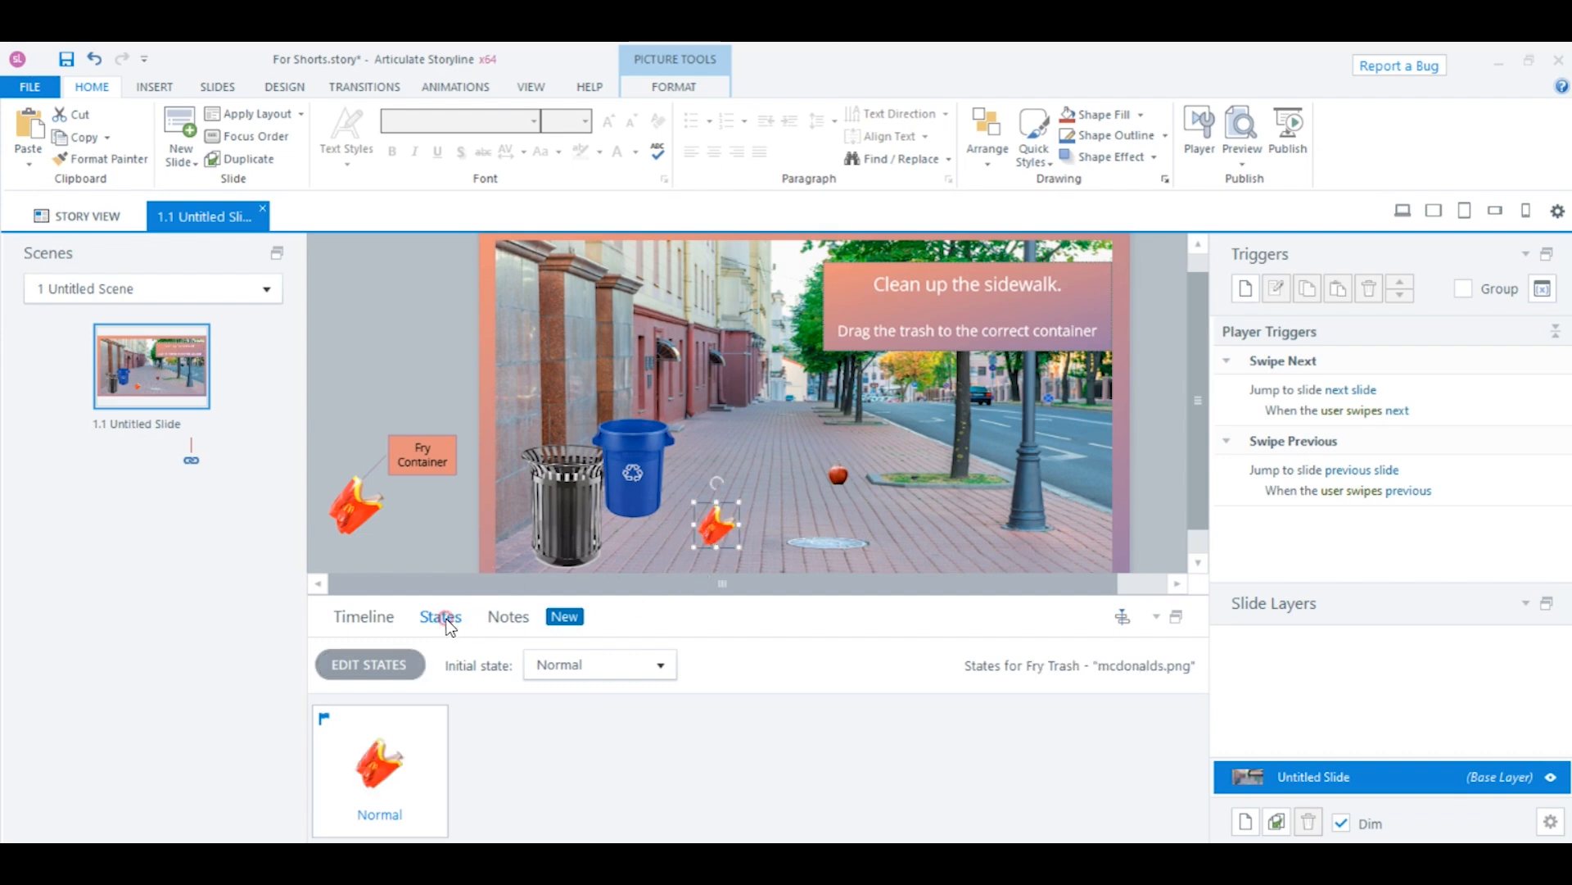
Enter Edit States mode for the fry trash image, which has only a Normal state
{"action": "left_click", "coordinate": [379, 770]}
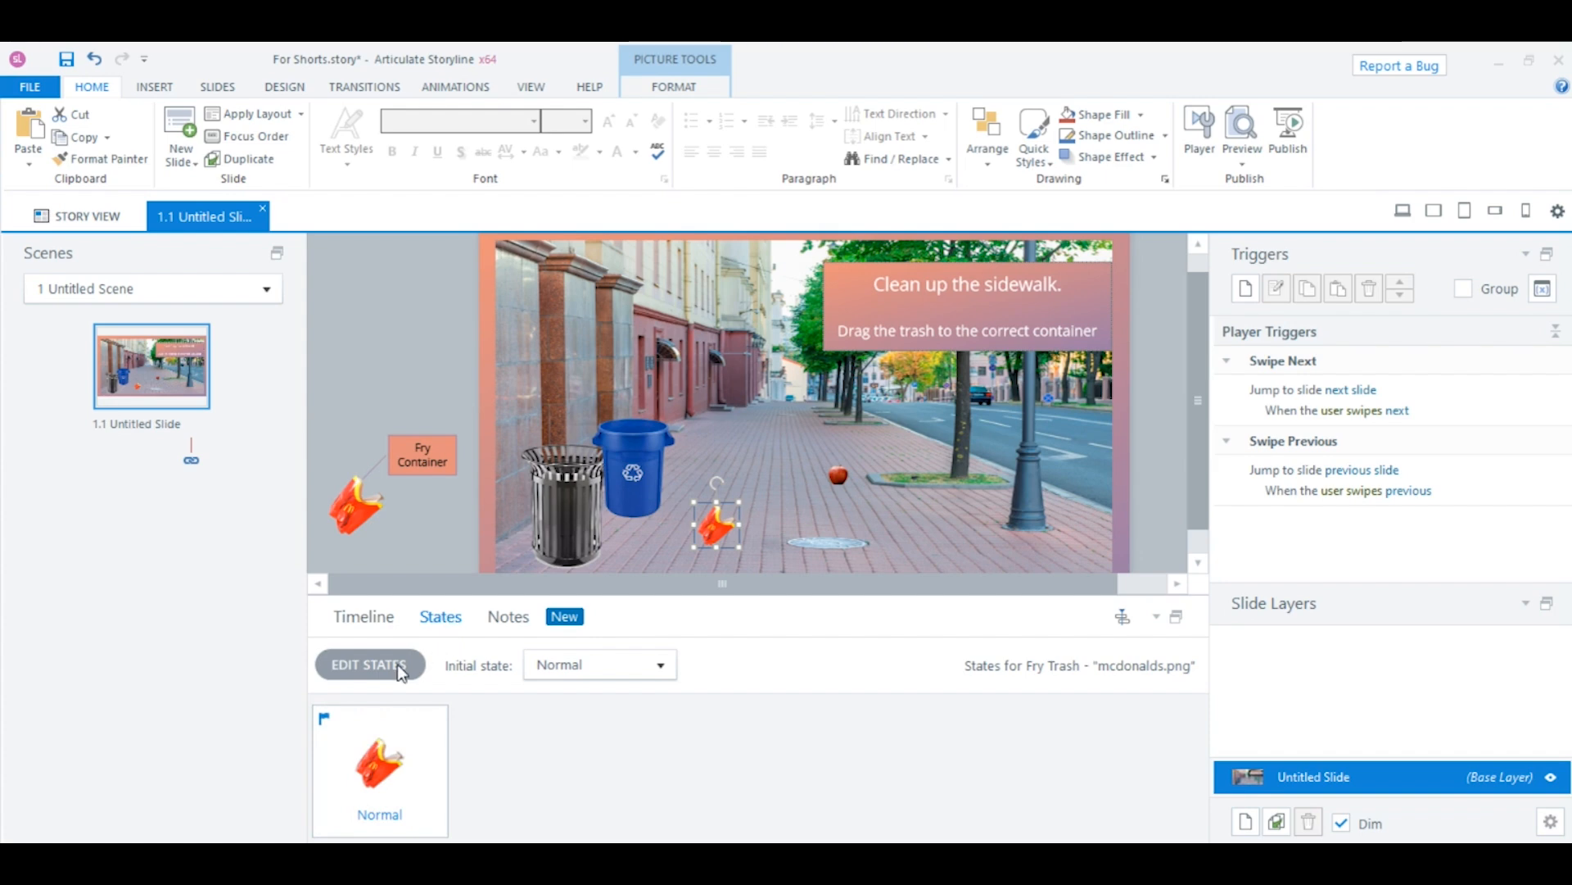
{"action": "left_click", "coordinate": [369, 666]}
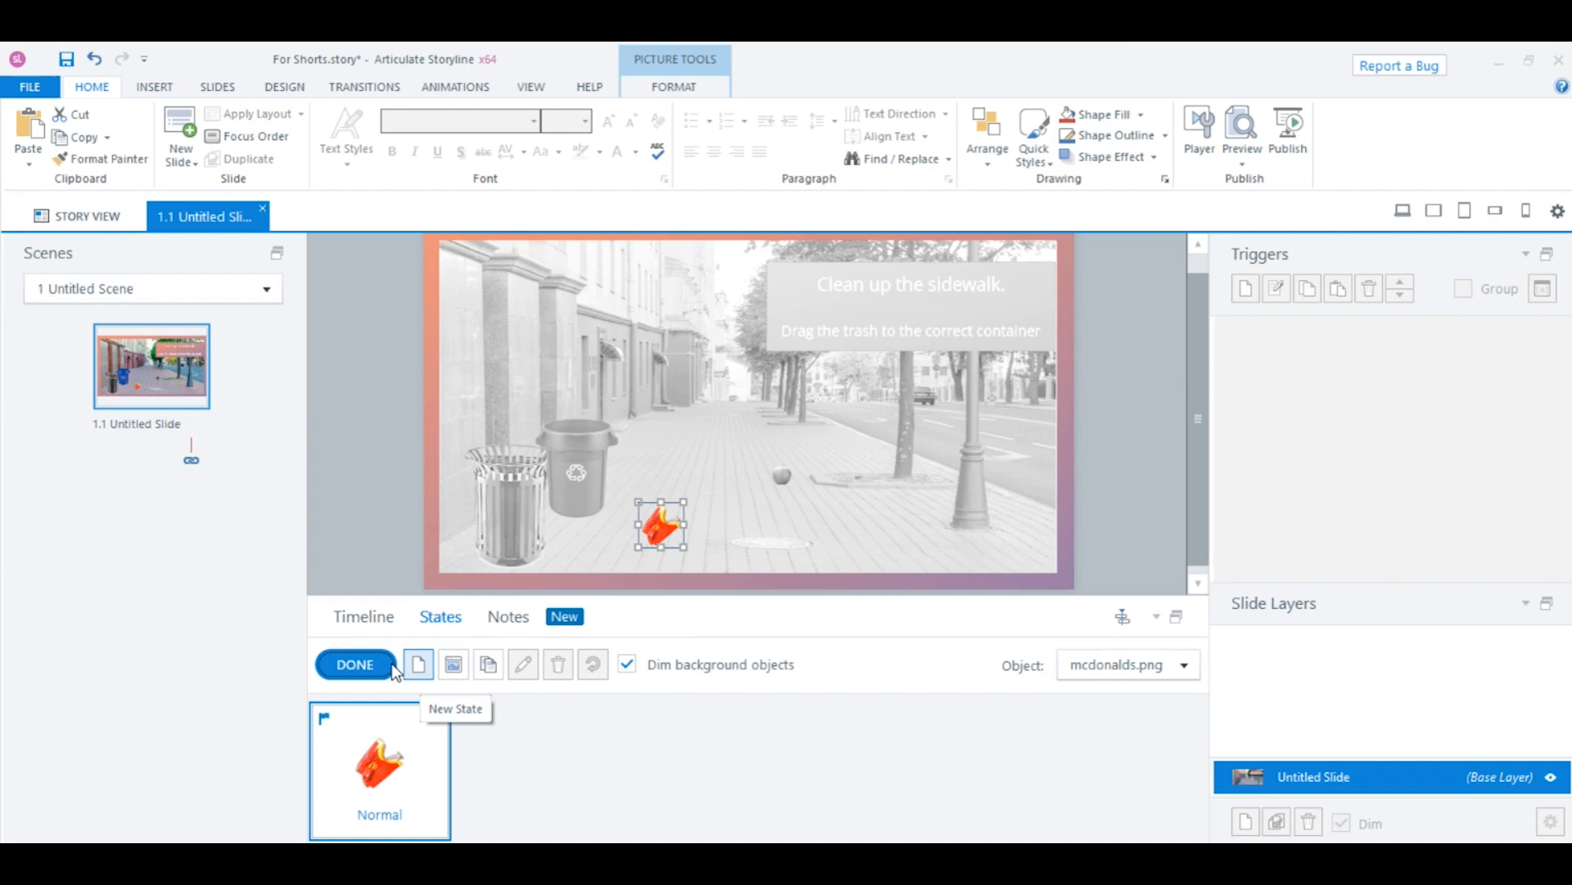
Add a new built-in state named Hover to the fry trash image
{"action": "left_click", "coordinate": [417, 664]}
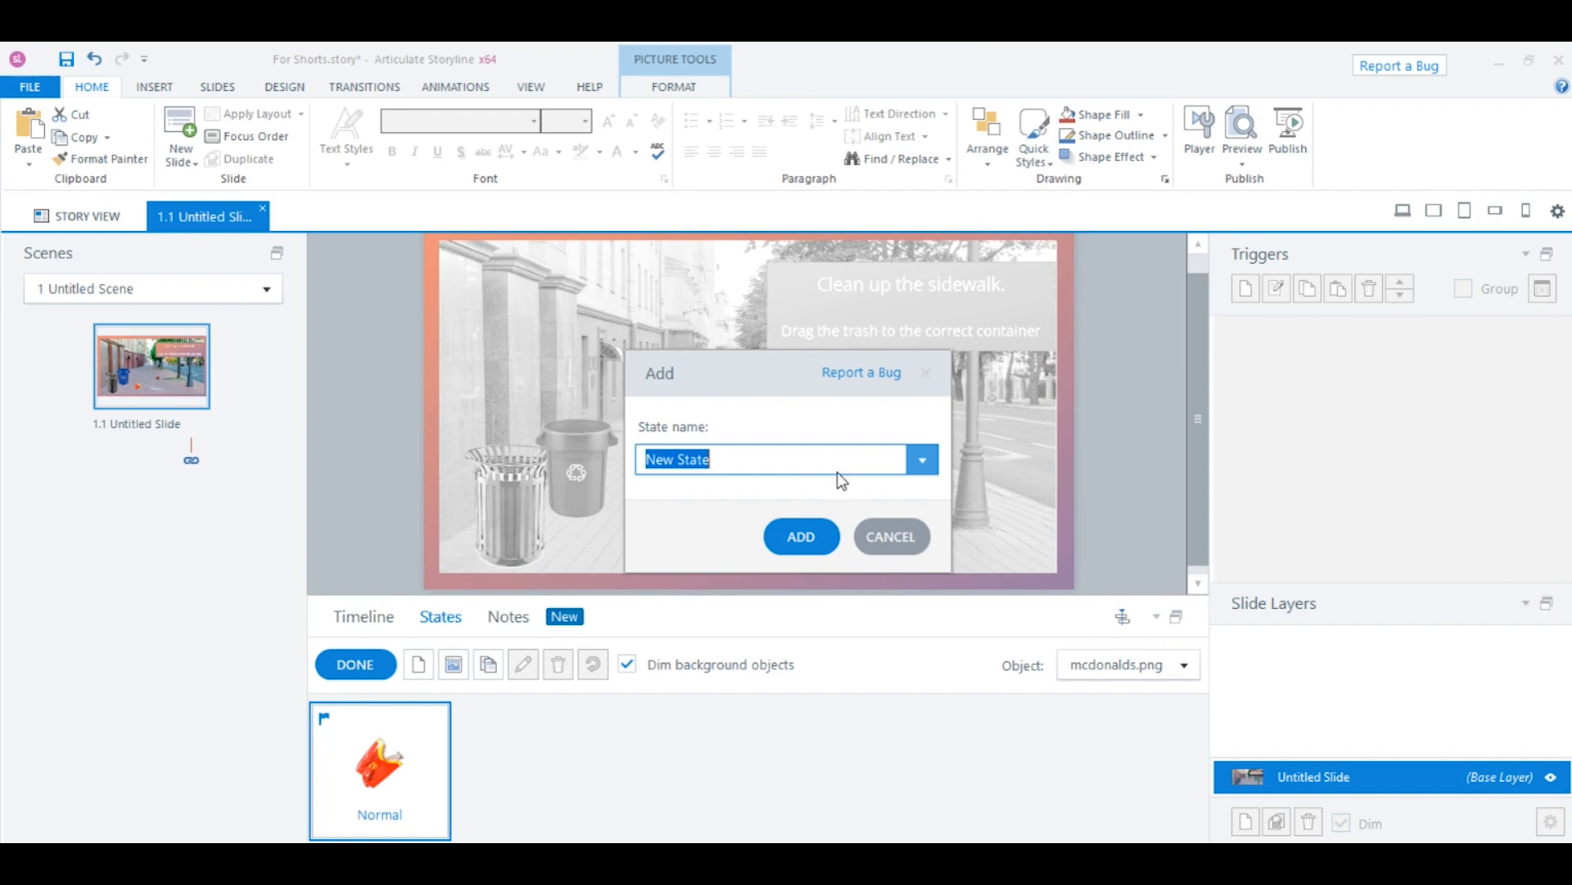
{"action": "left_click", "coordinate": [921, 459]}
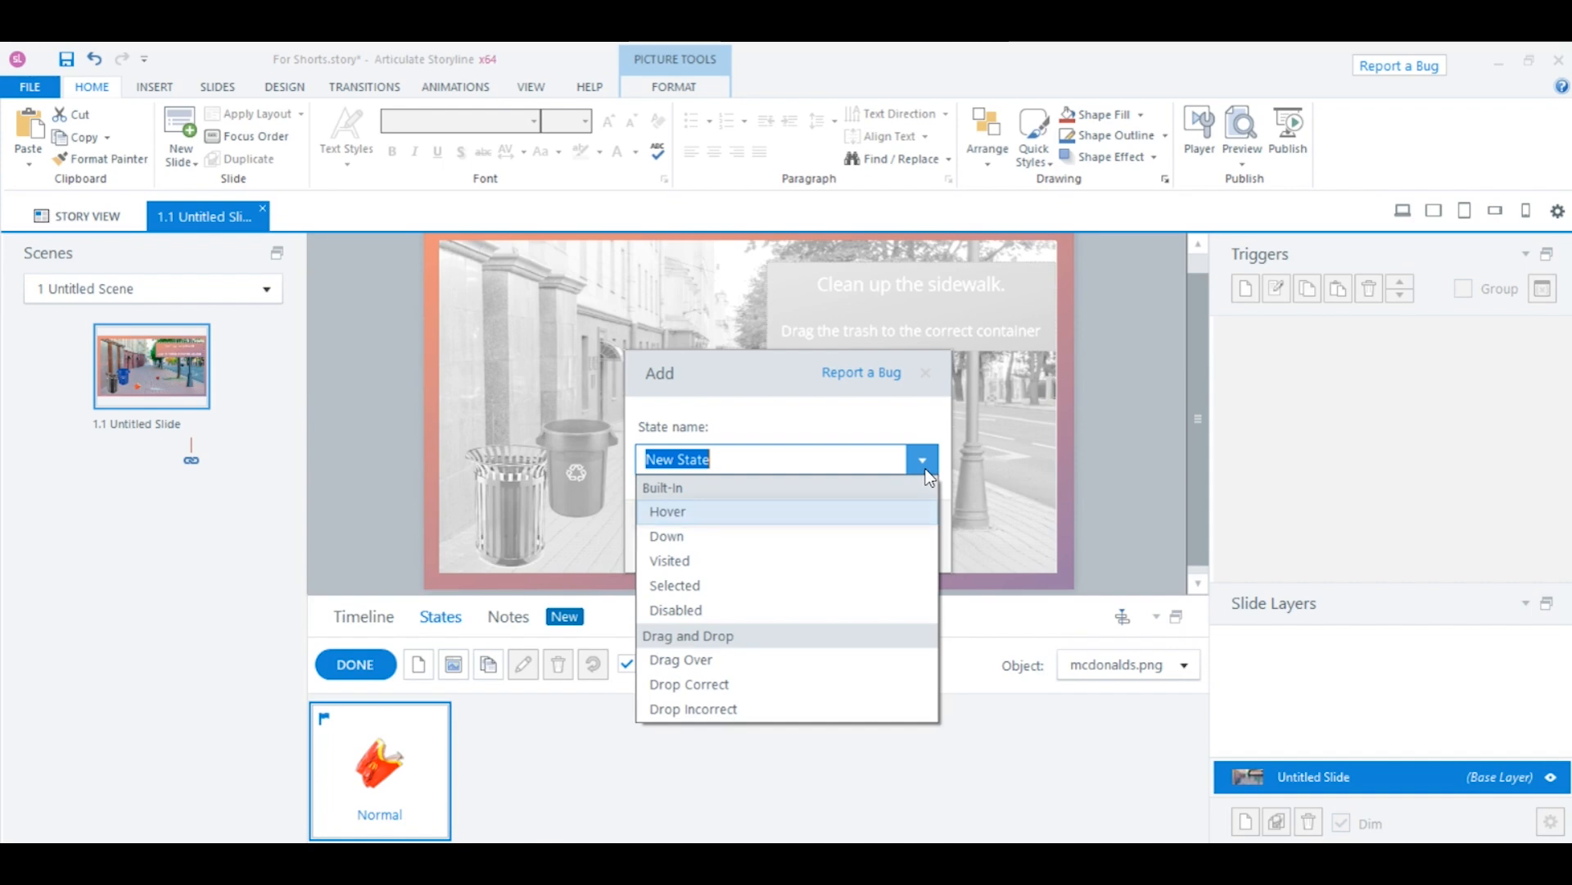
{"action": "mouse_move", "coordinate": [668, 511]}
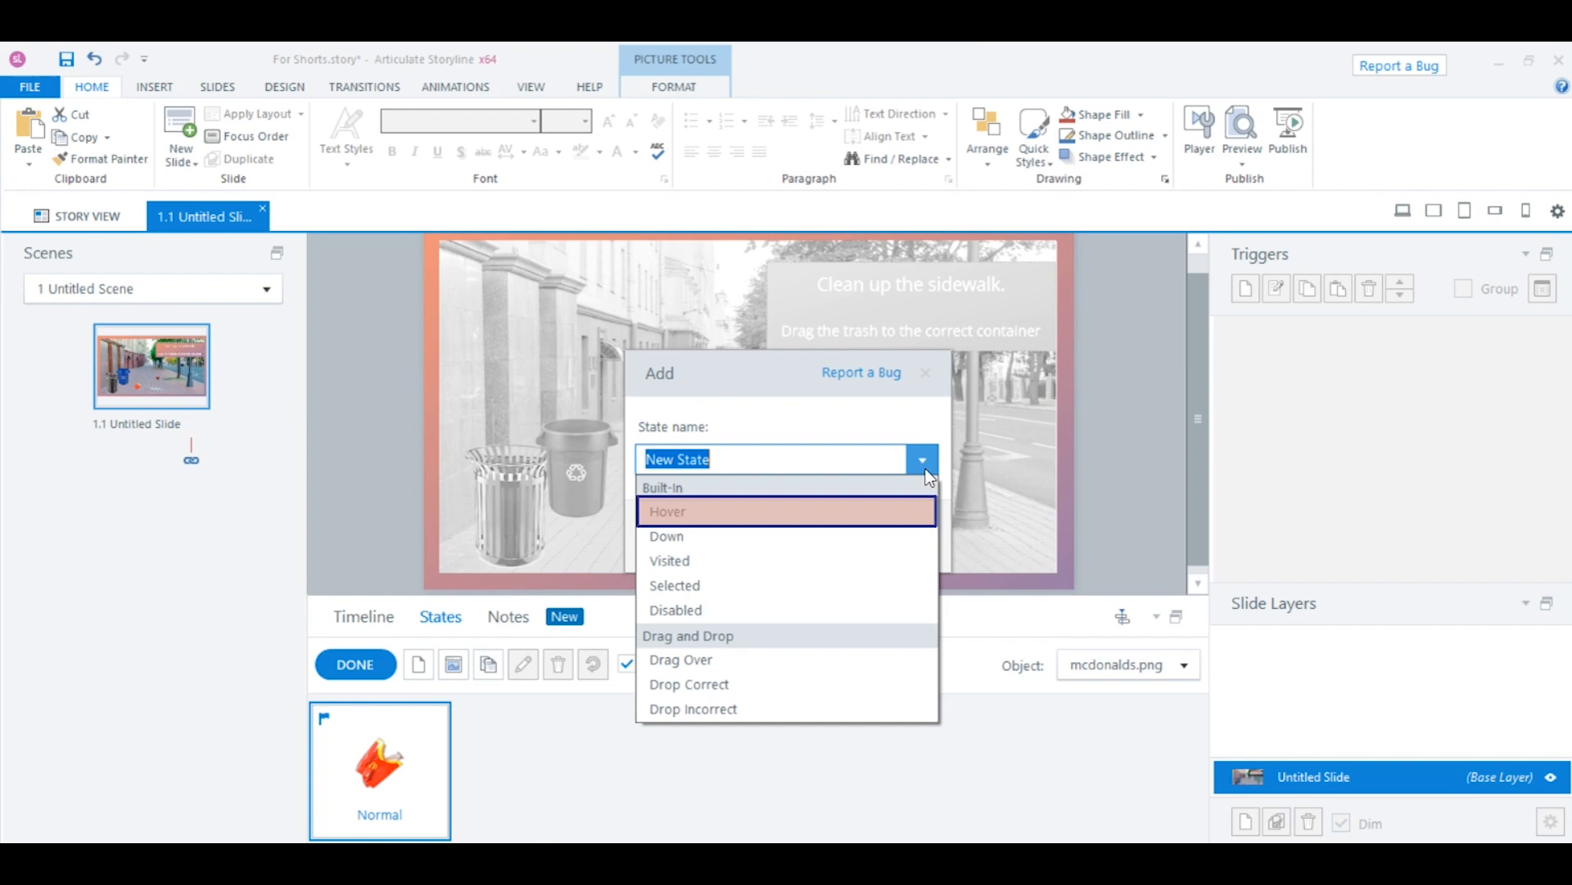
{"action": "mouse_move", "coordinate": [667, 536]}
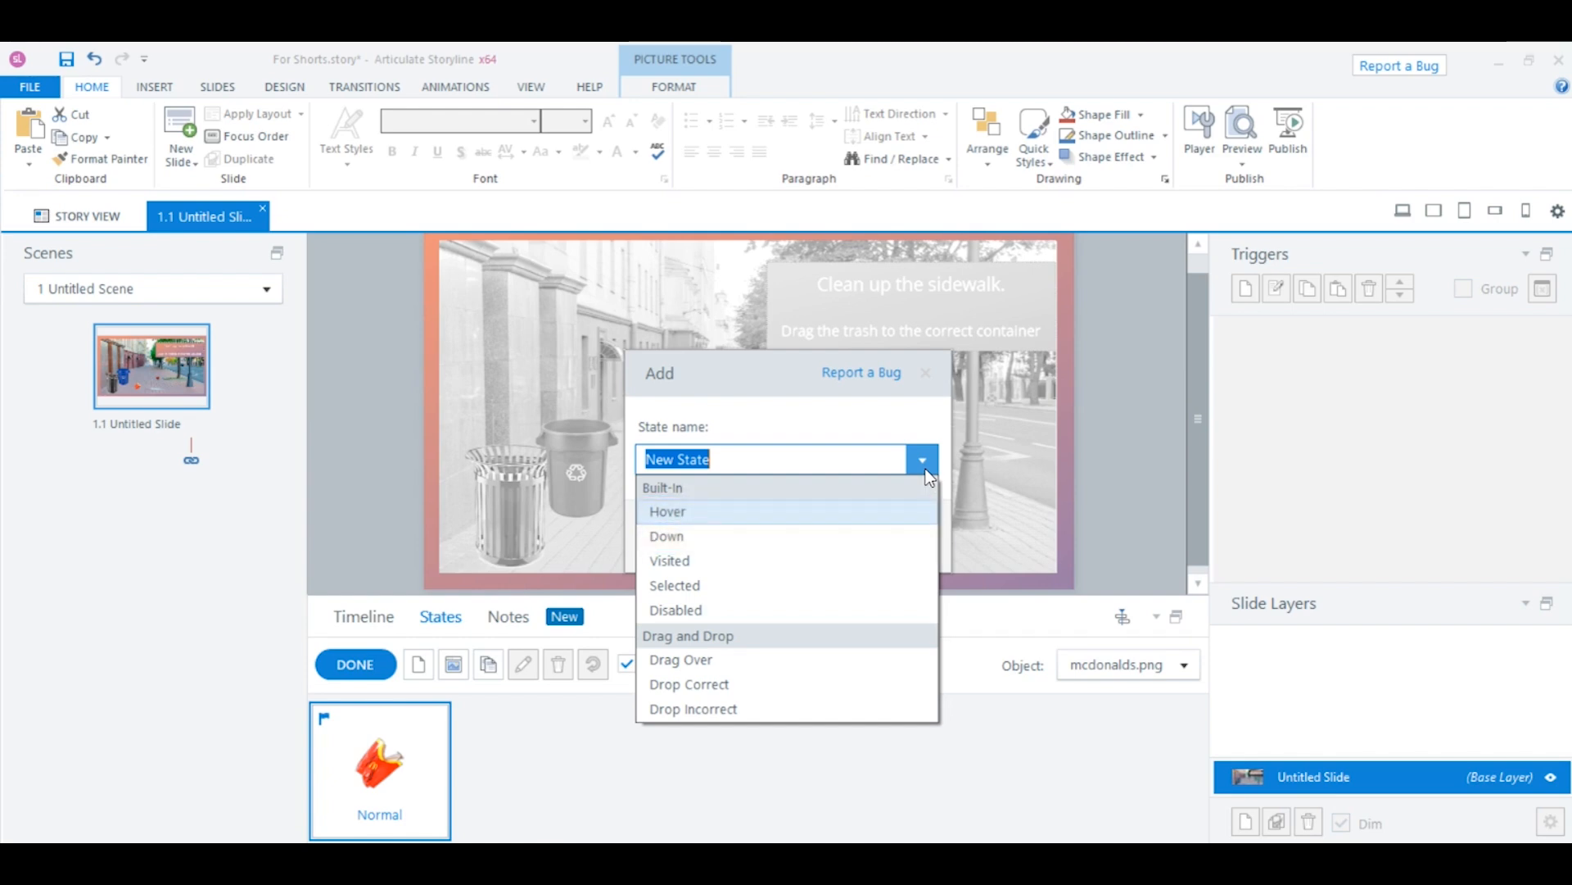
{"action": "left_click", "coordinate": [668, 511]}
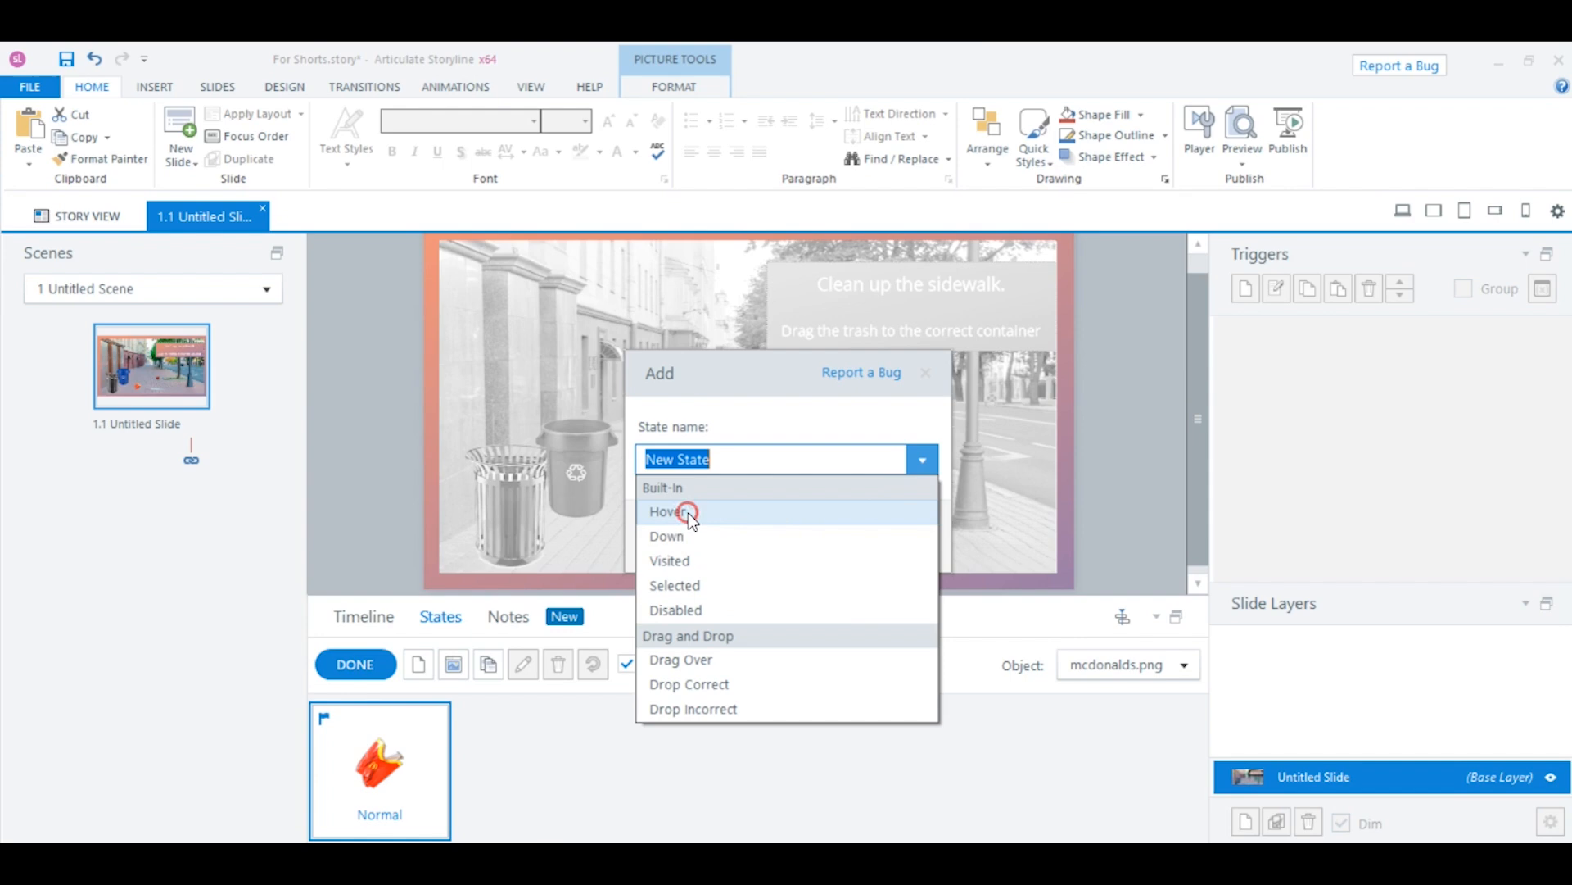
{"action": "left_click", "coordinate": [667, 511]}
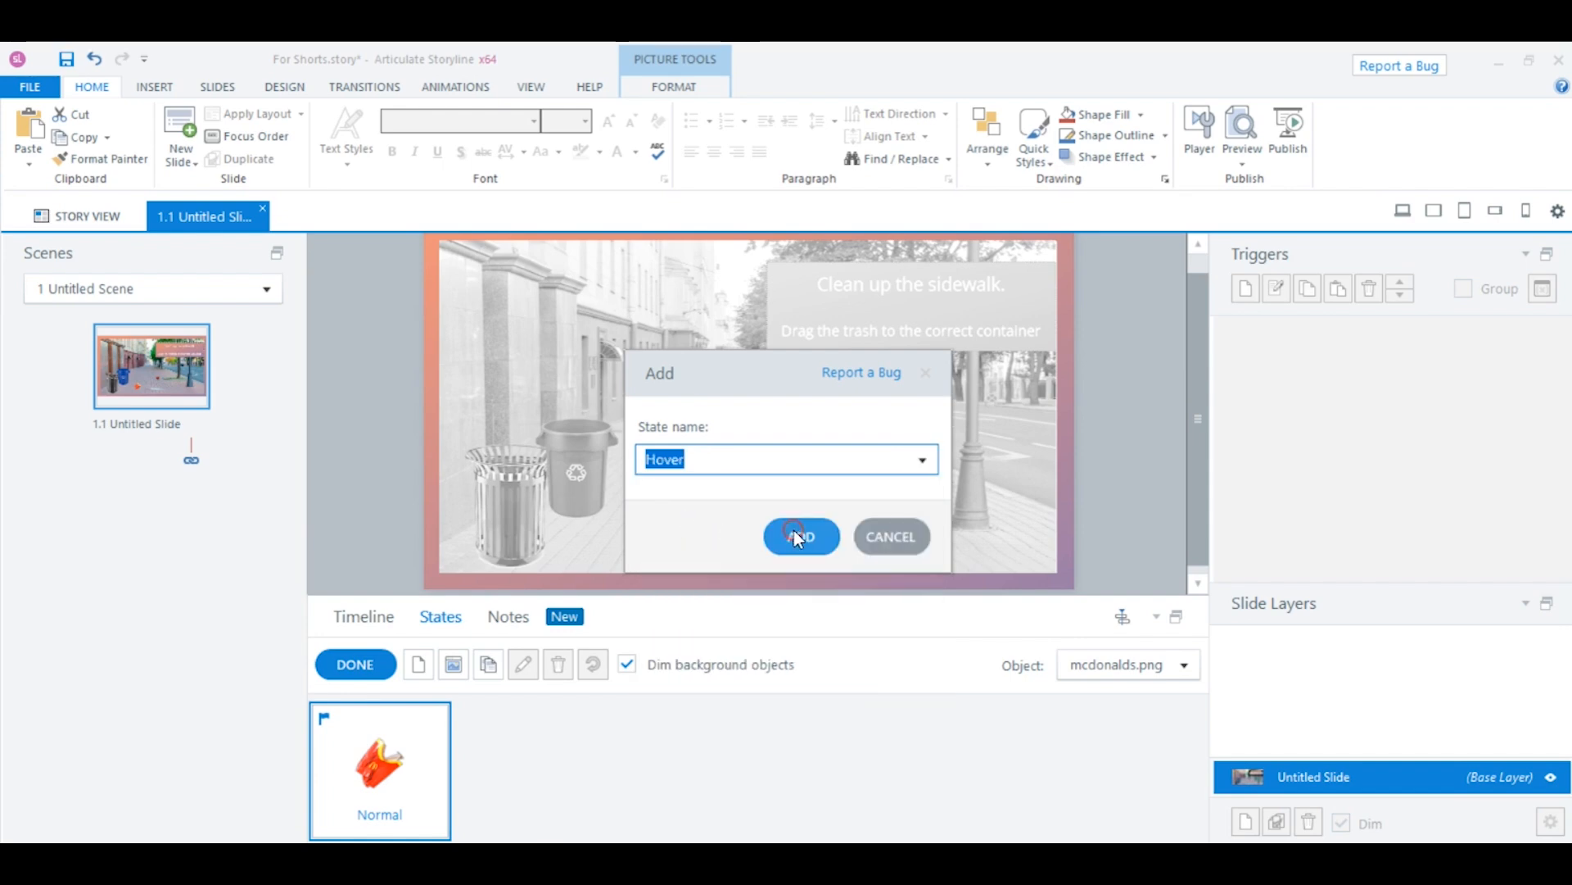
{"action": "left_click", "coordinate": [801, 535]}
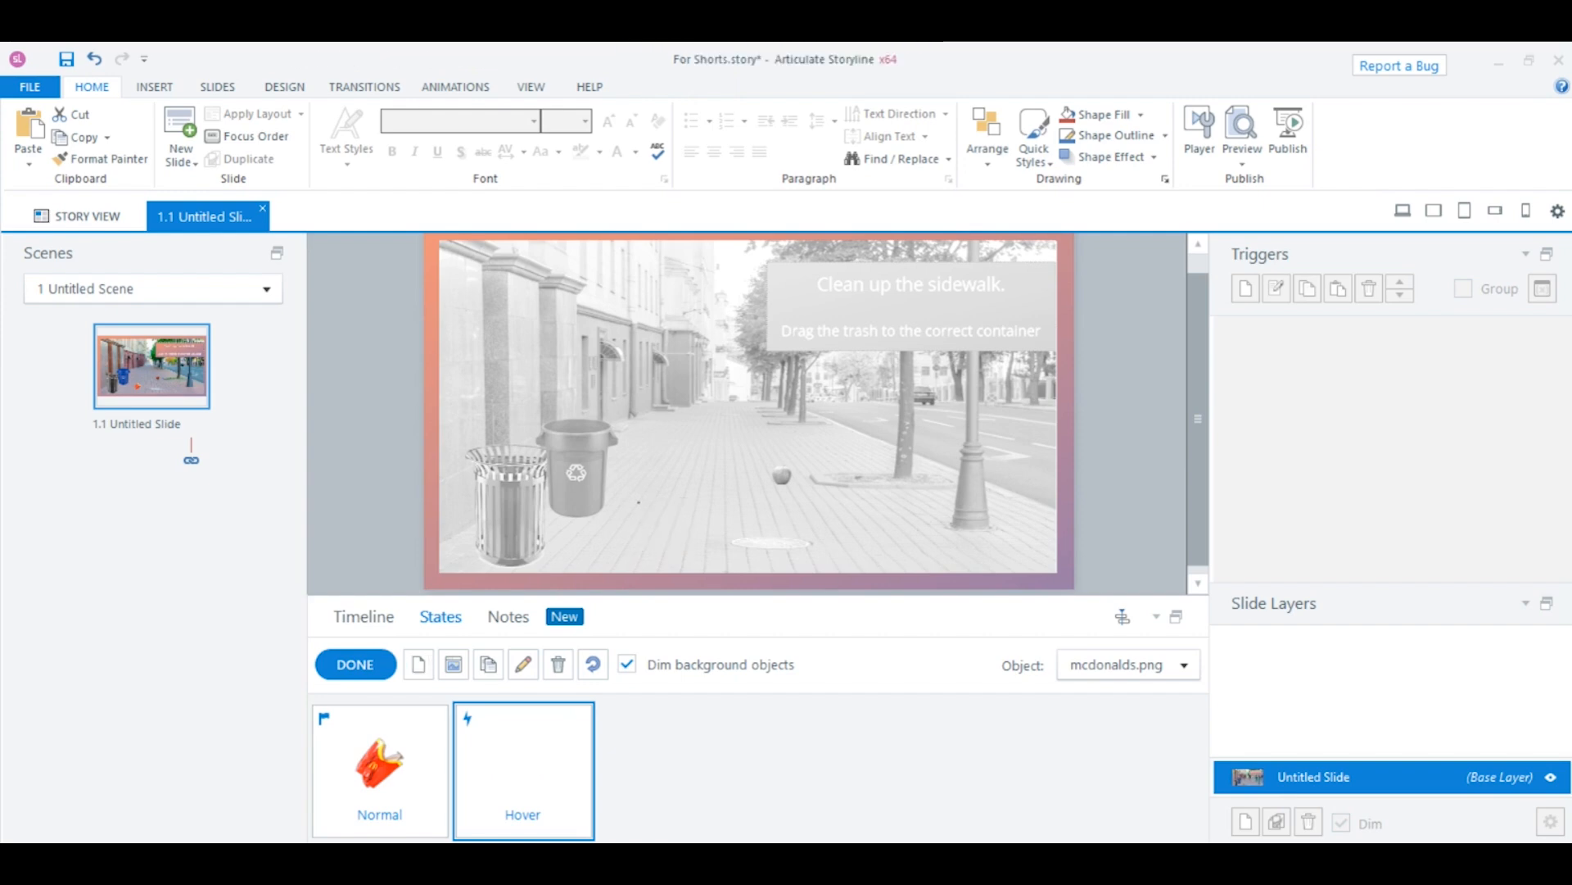
Give the Hover state a larger image with a 'Fry Container' label, finish editing, and preview this slide
{"action": "left_click", "coordinate": [658, 516]}
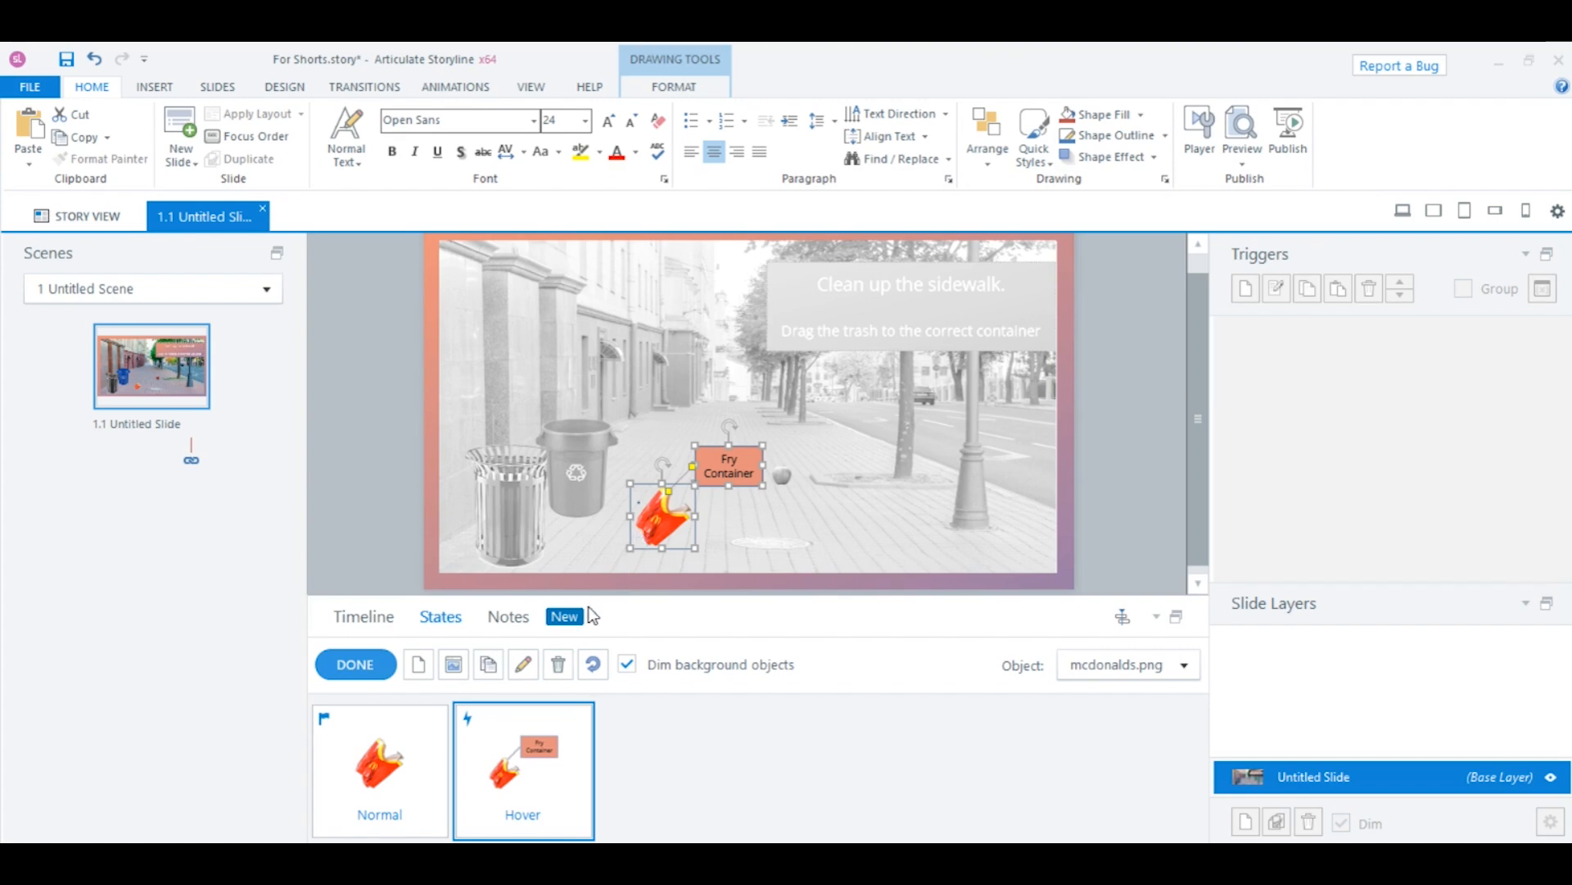
{"action": "left_click", "coordinate": [355, 664]}
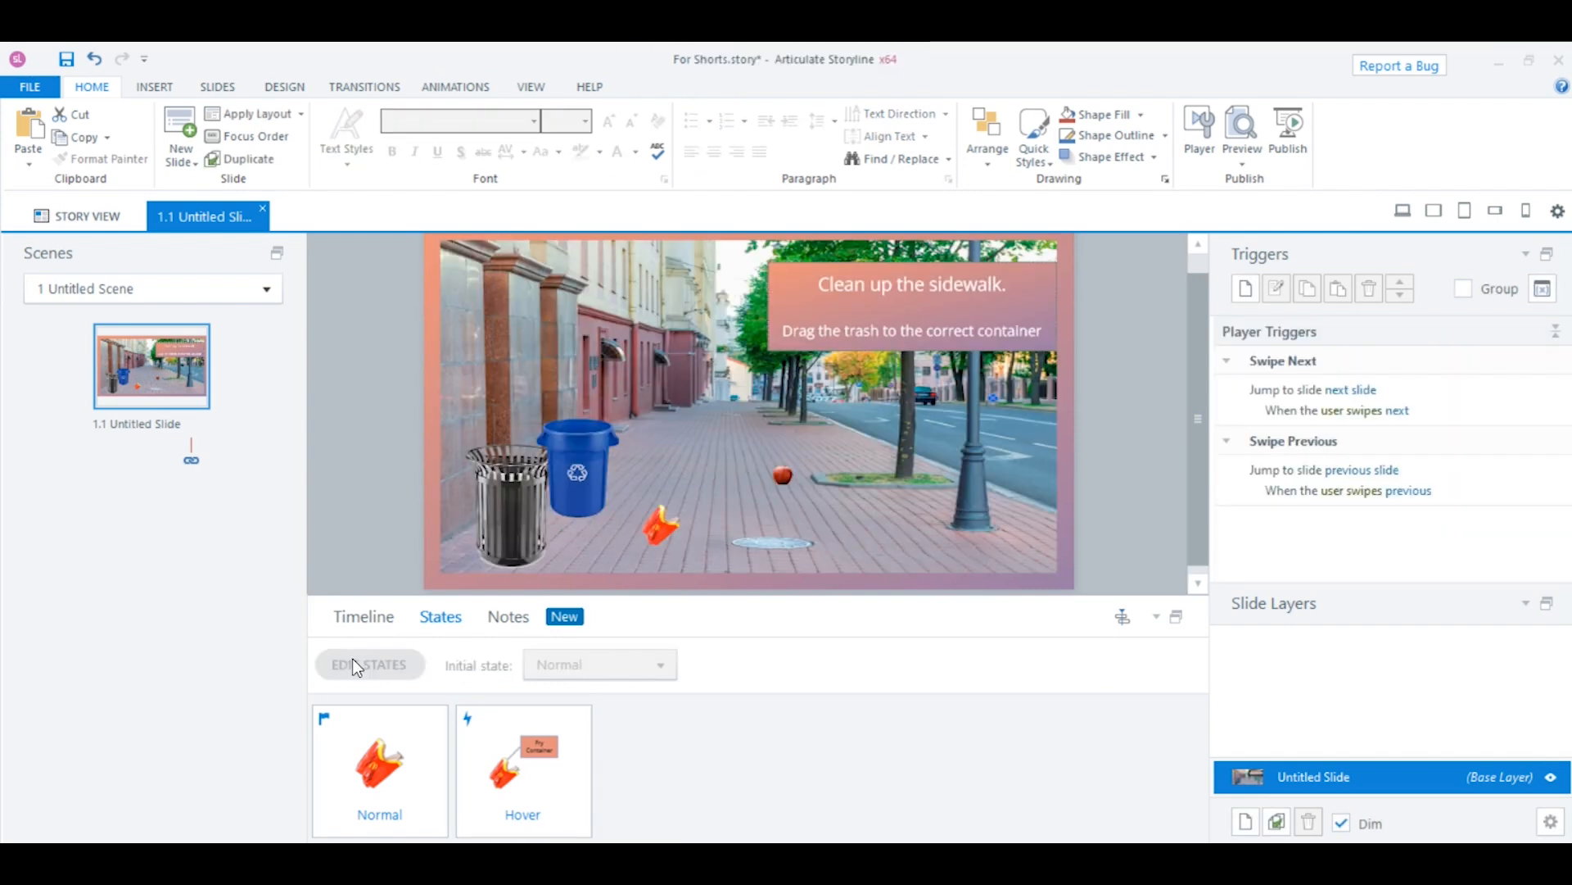
{"action": "left_click", "coordinate": [1240, 131]}
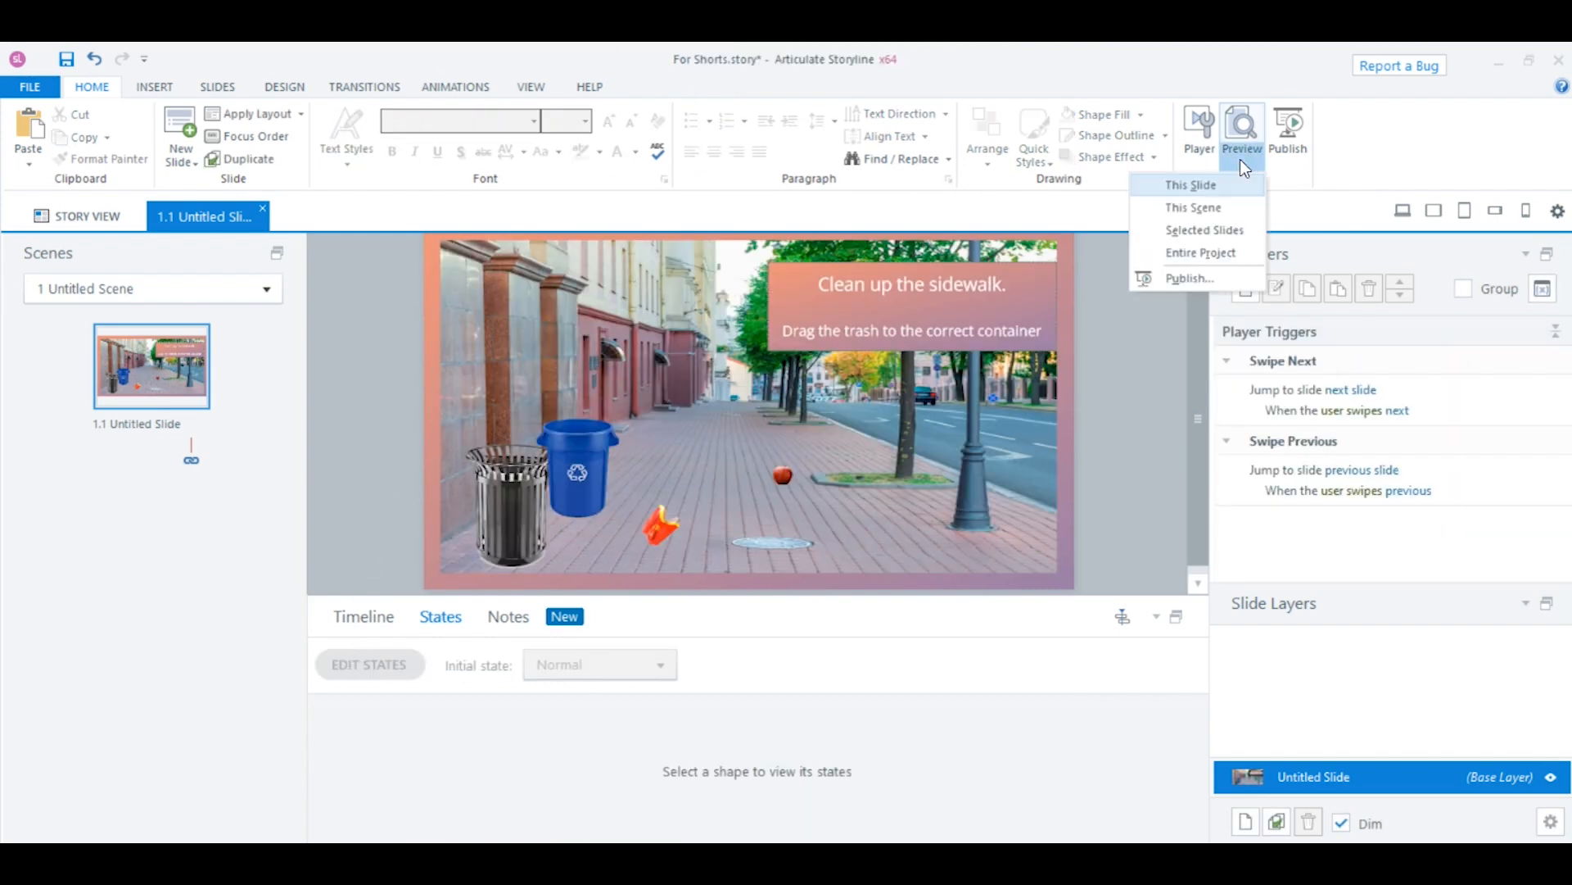
{"action": "left_click", "coordinate": [1189, 185]}
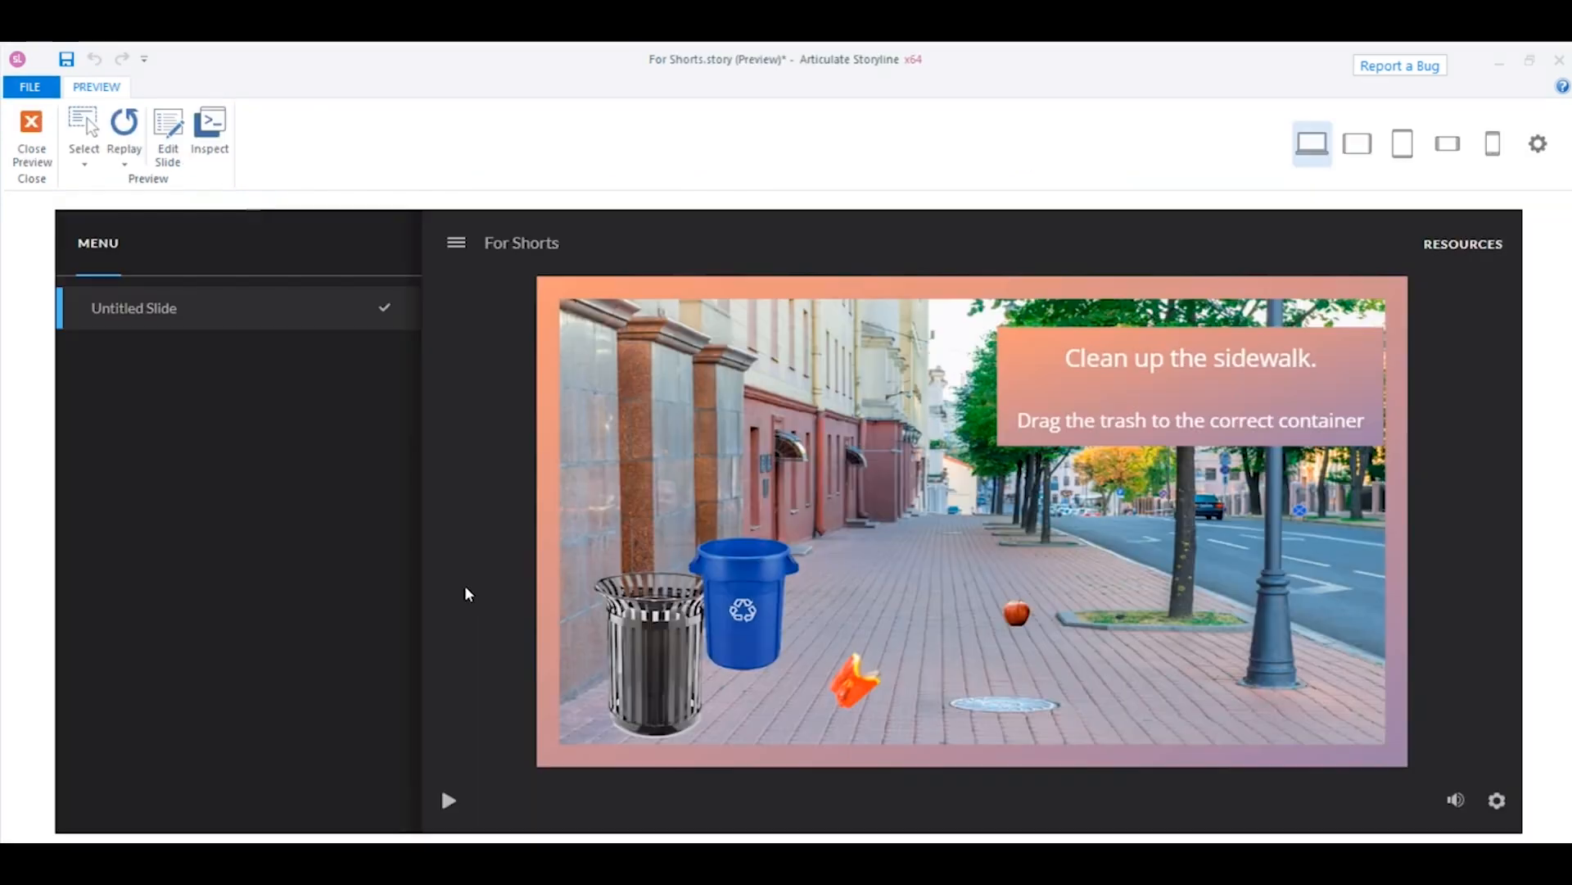